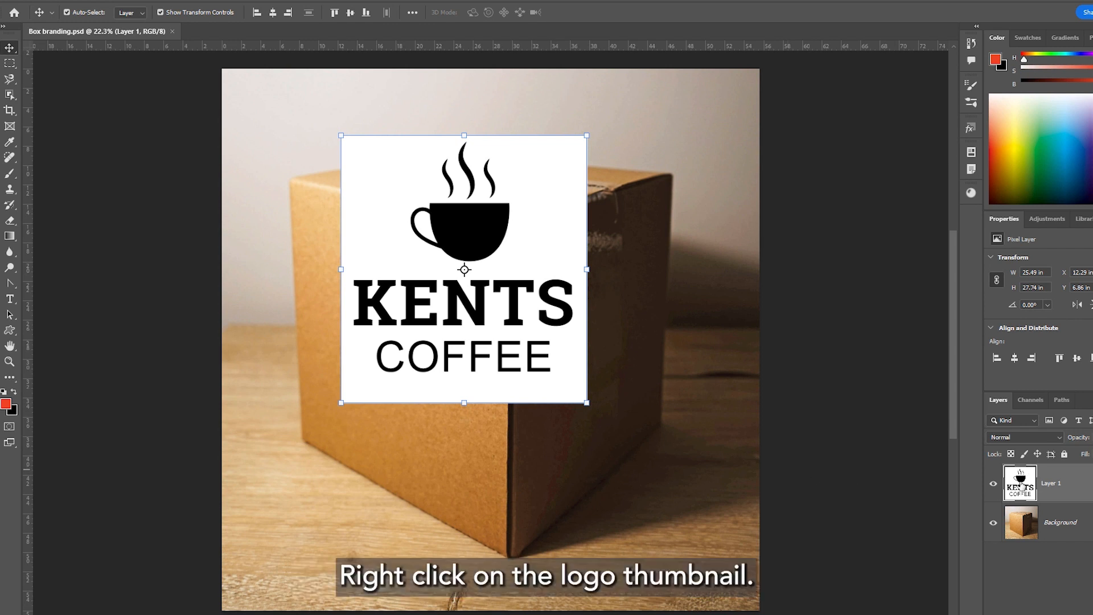
- Select the KENTS COFFEE logo's pixels, hide its layer and clear the selection
right_click(1018, 482)
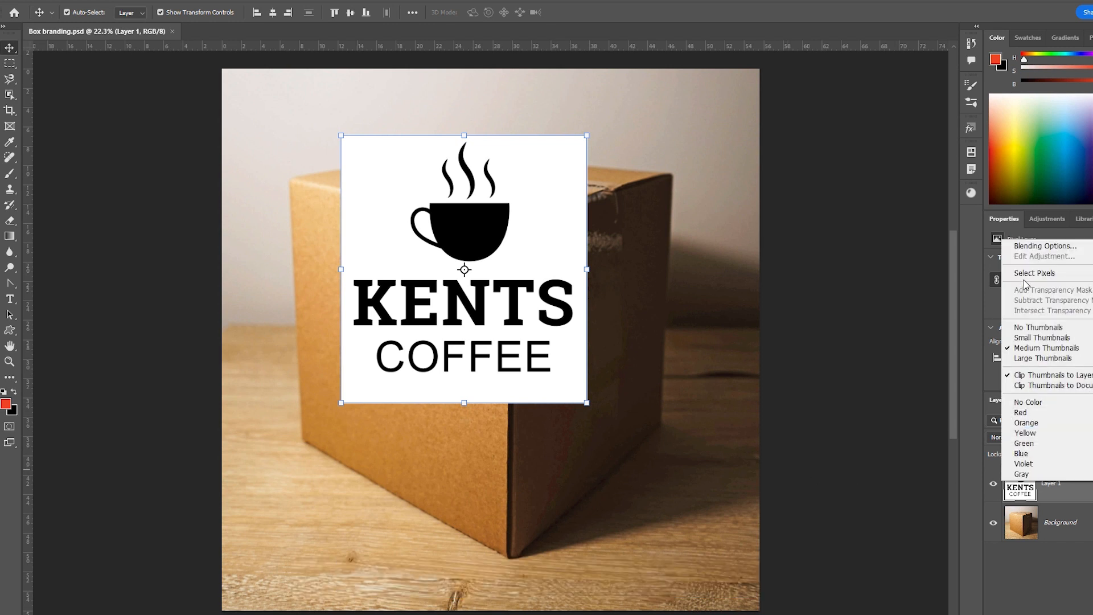
click(1035, 272)
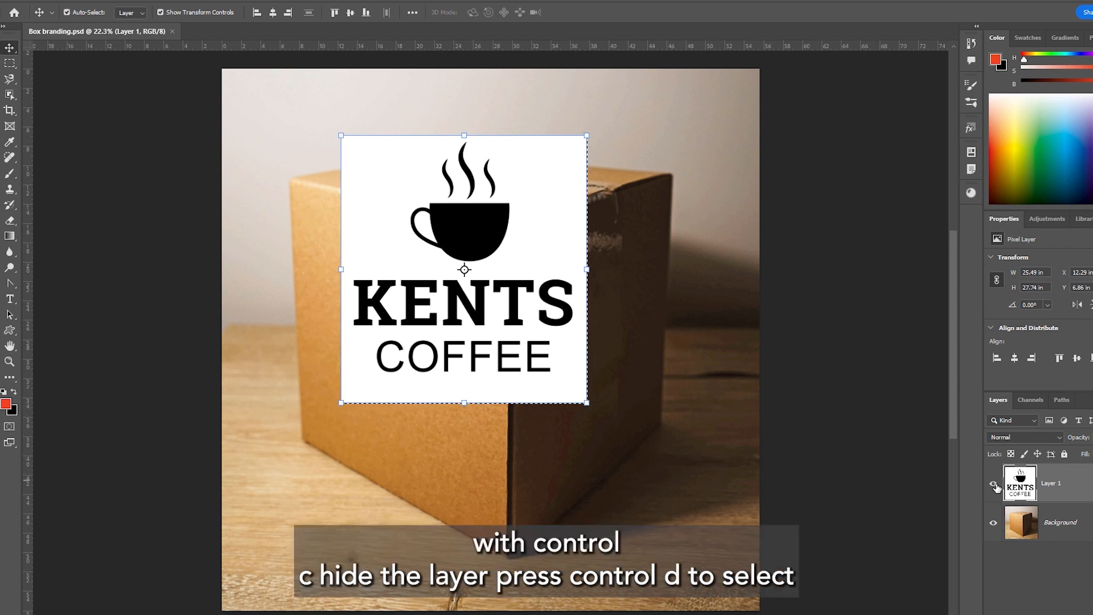
click(995, 486)
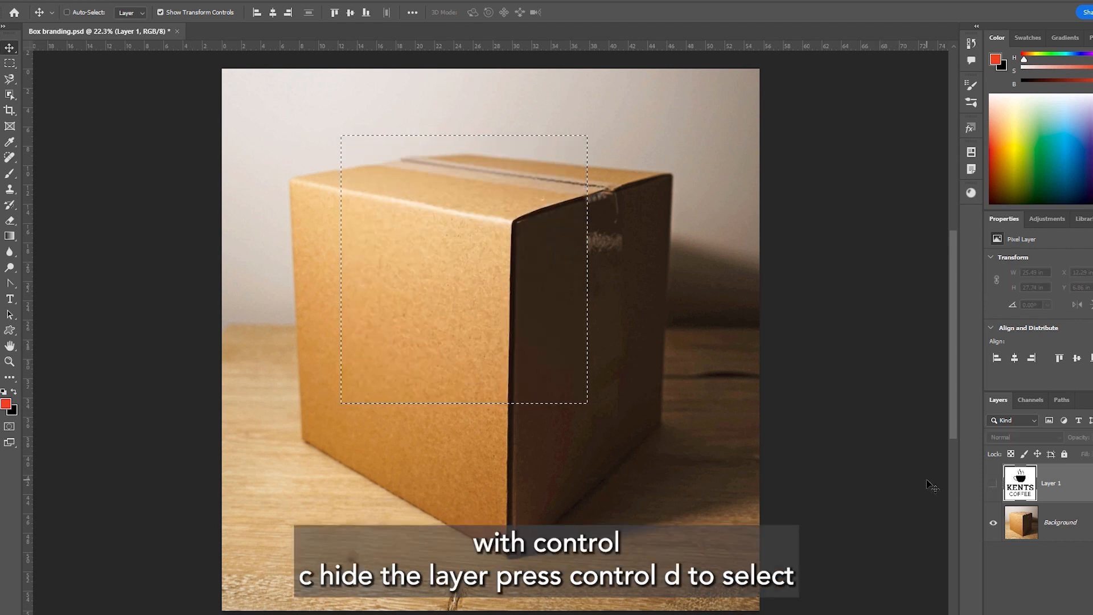
key(ctrl+d)
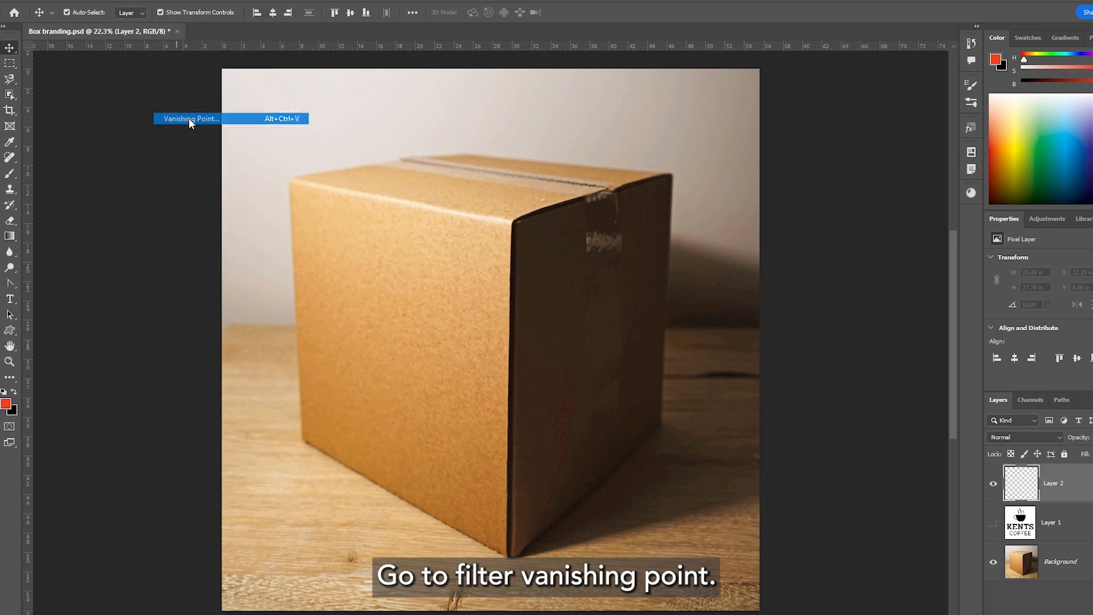
- In Vanishing Point, mark a perspective plane over the four corners of the box's front face
click(189, 118)
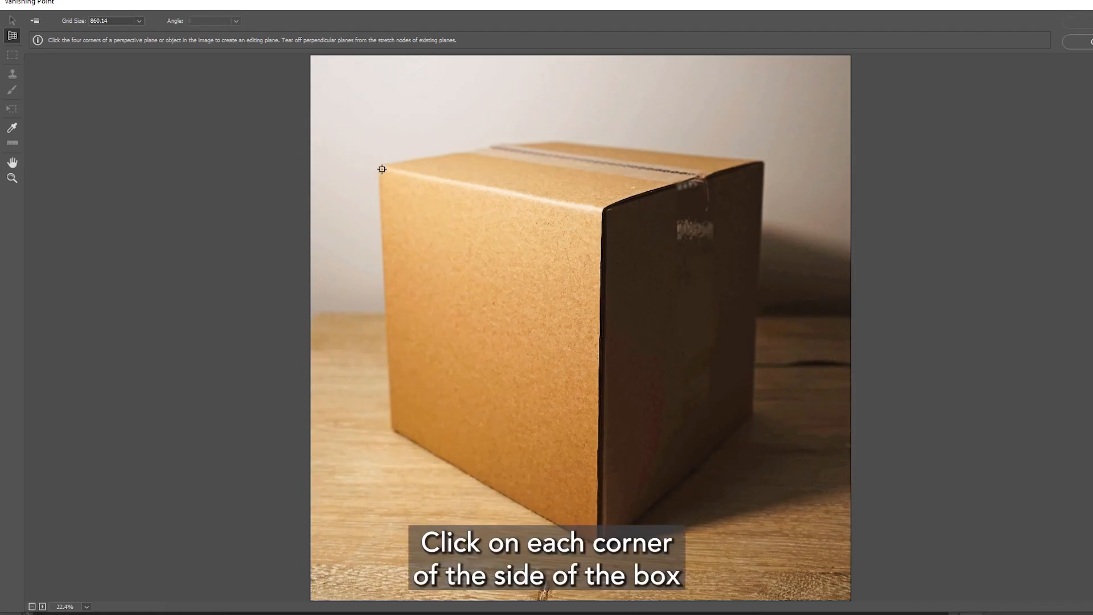
click(599, 212)
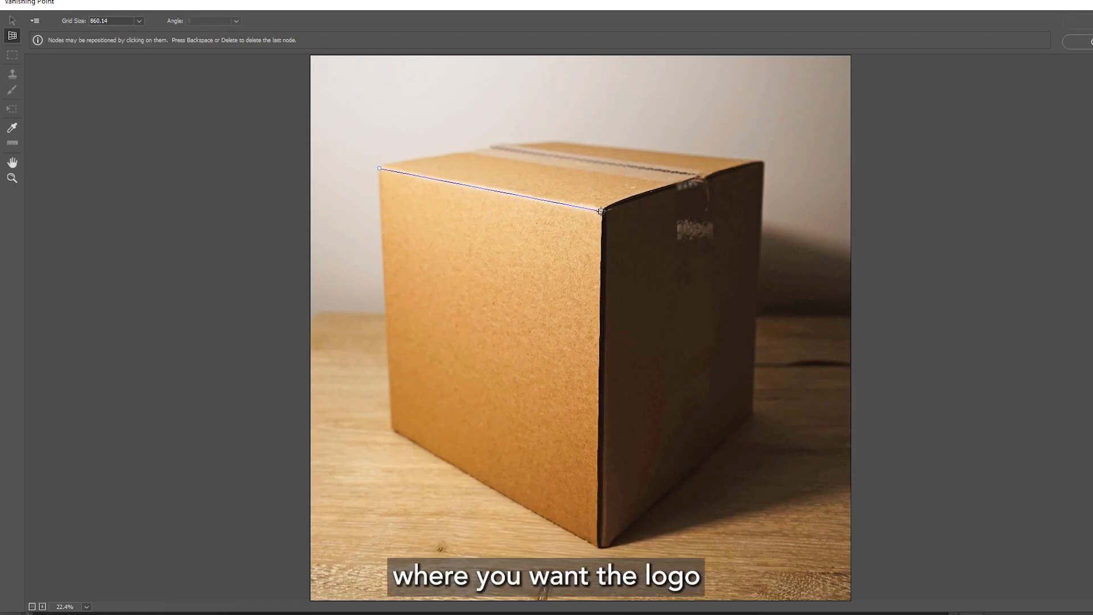
click(403, 440)
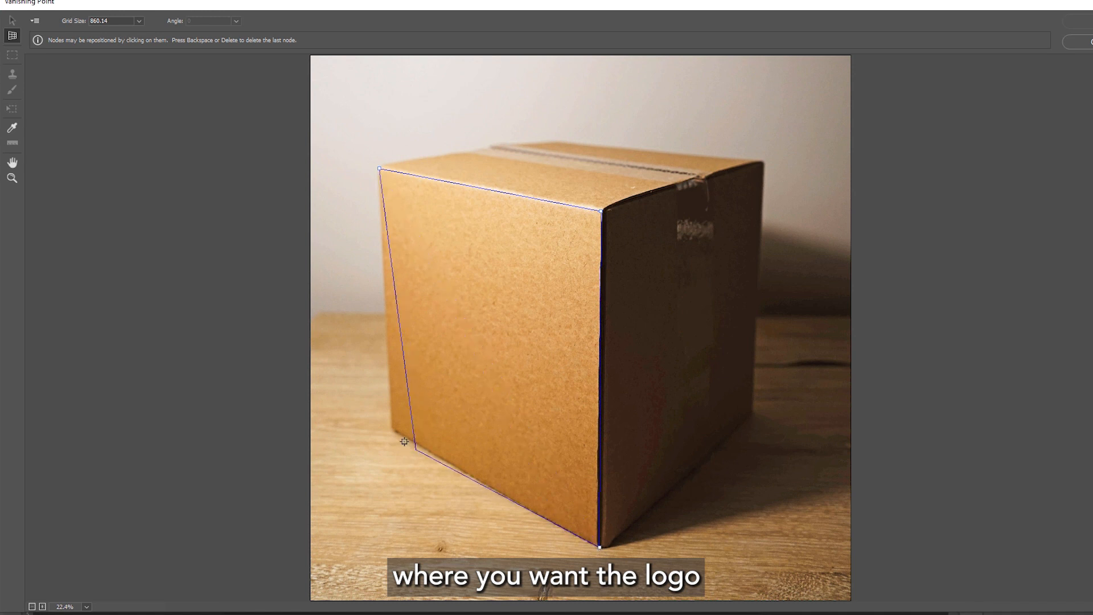
click(405, 441)
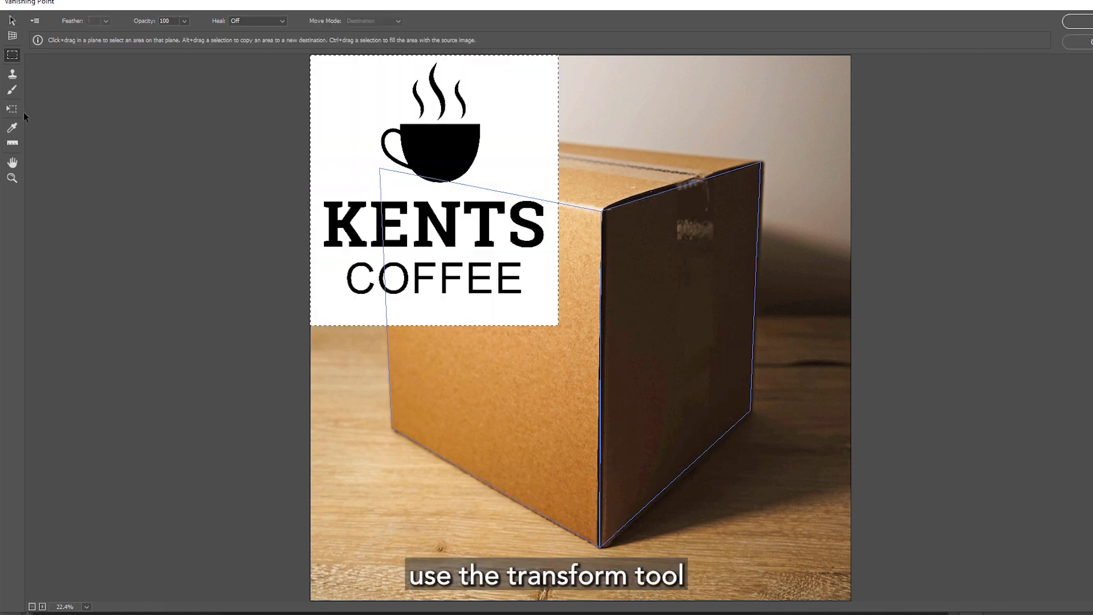
- Scale the pasted KENTS COFFEE logo down to fit the box face
click(11, 109)
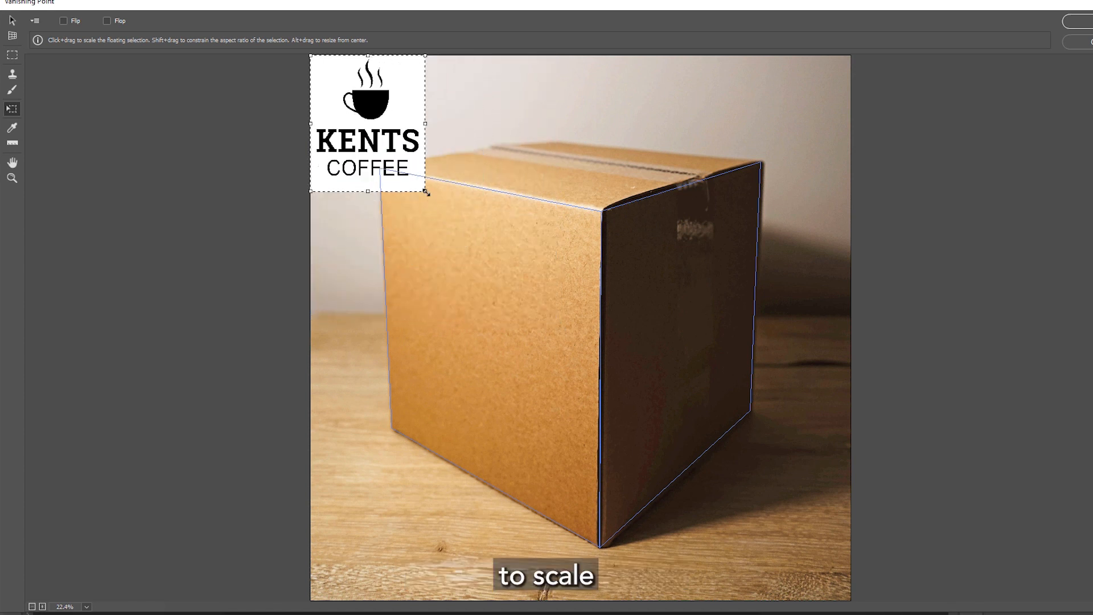
drag(367, 193, 368, 172)
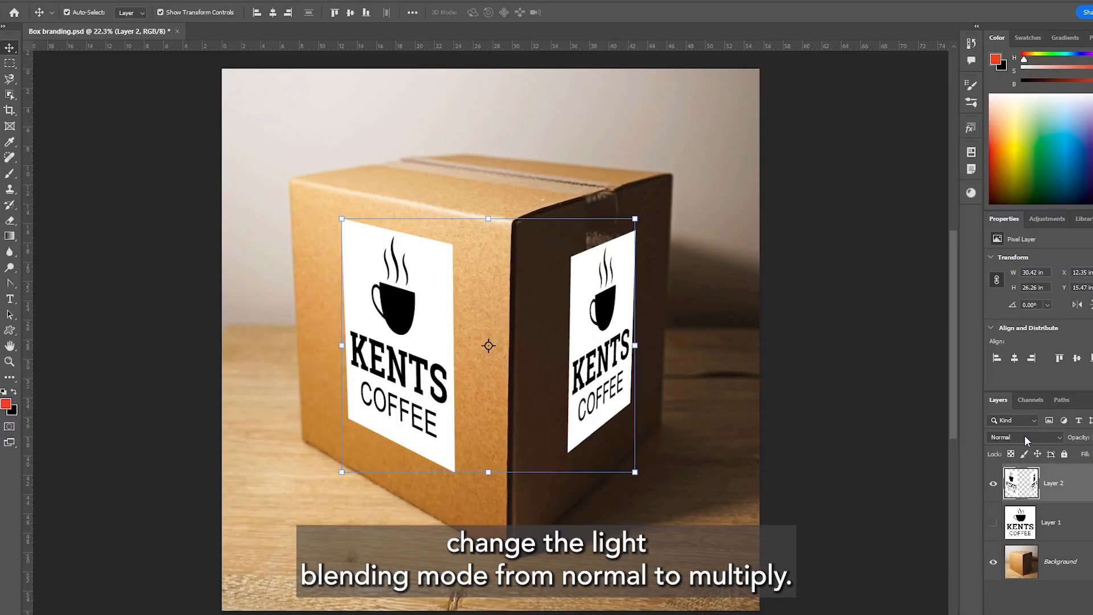
- Change Layer 2's blending mode from Normal to Multiply
click(1025, 437)
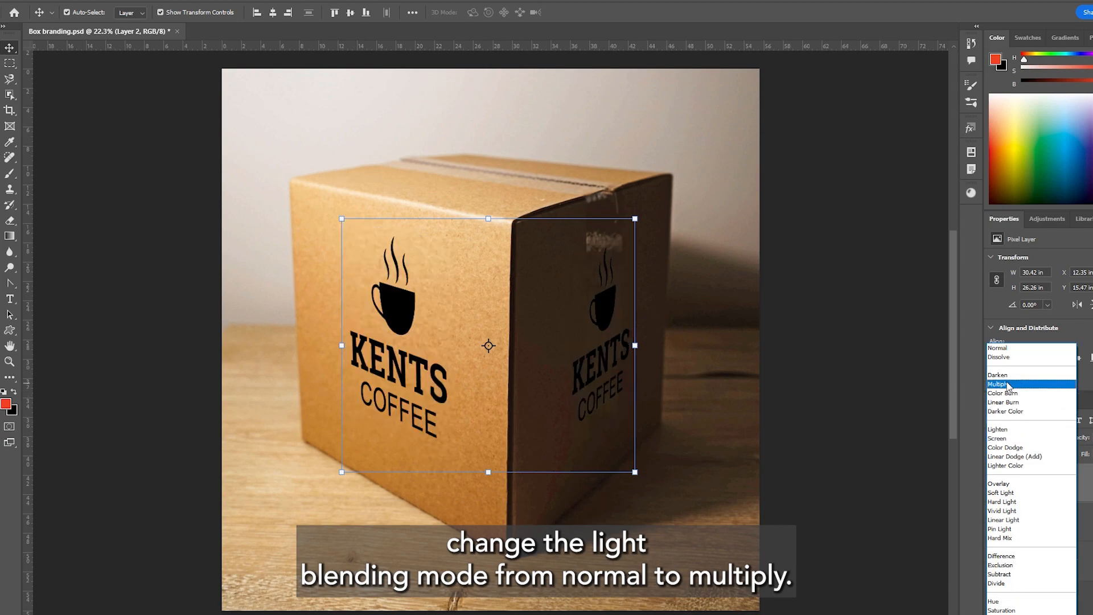